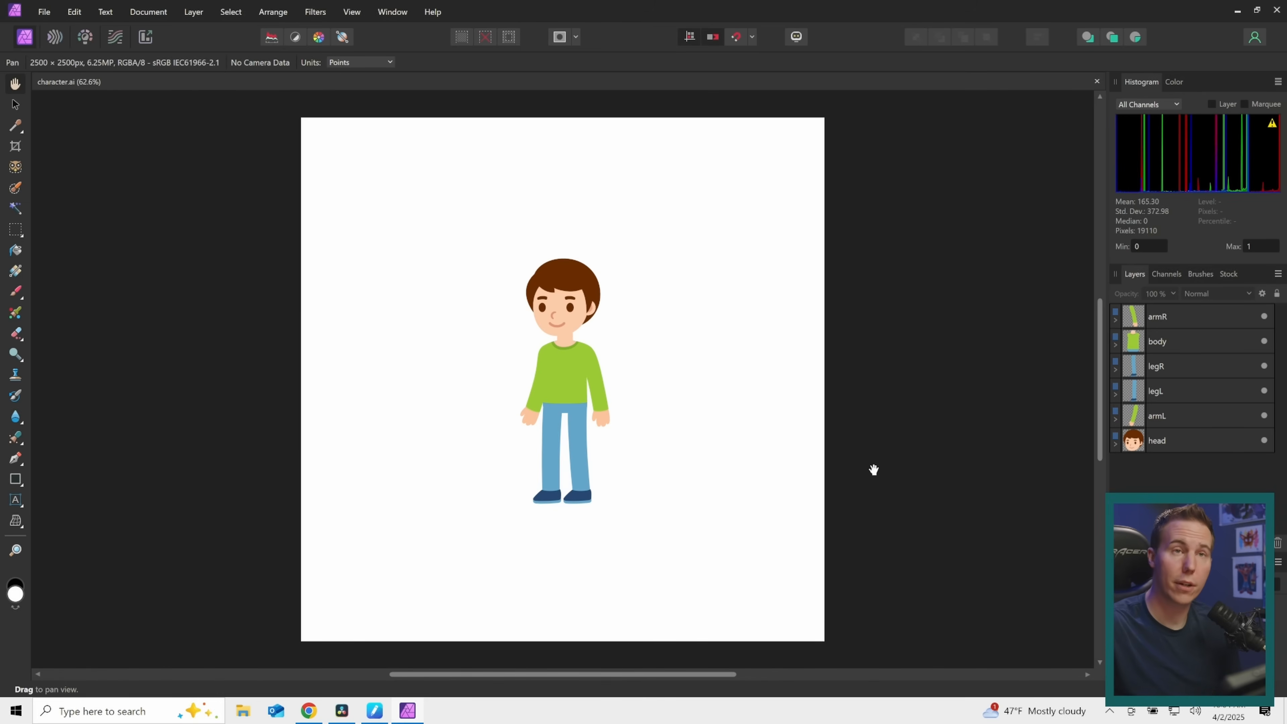
Step: Rasterize the armR layer group into a single pixel layer, then select the body layer
drag(874, 469, 731, 489)
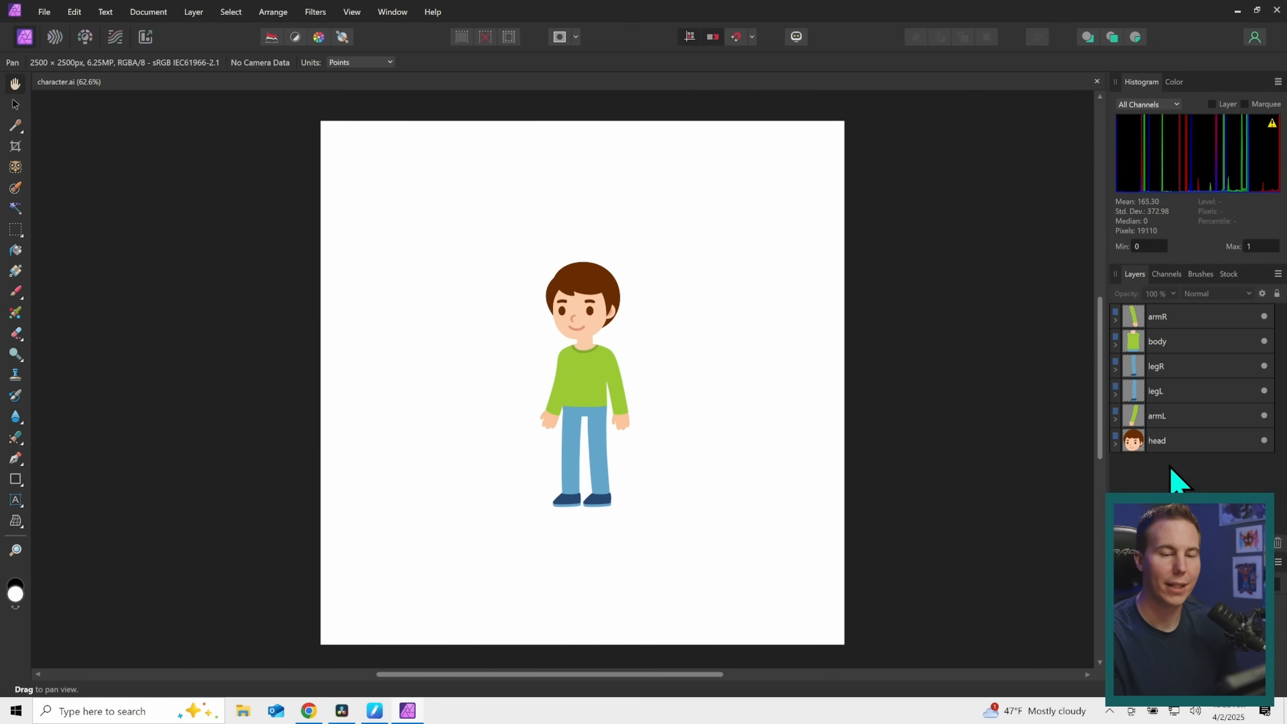
mouse_move(1170, 482)
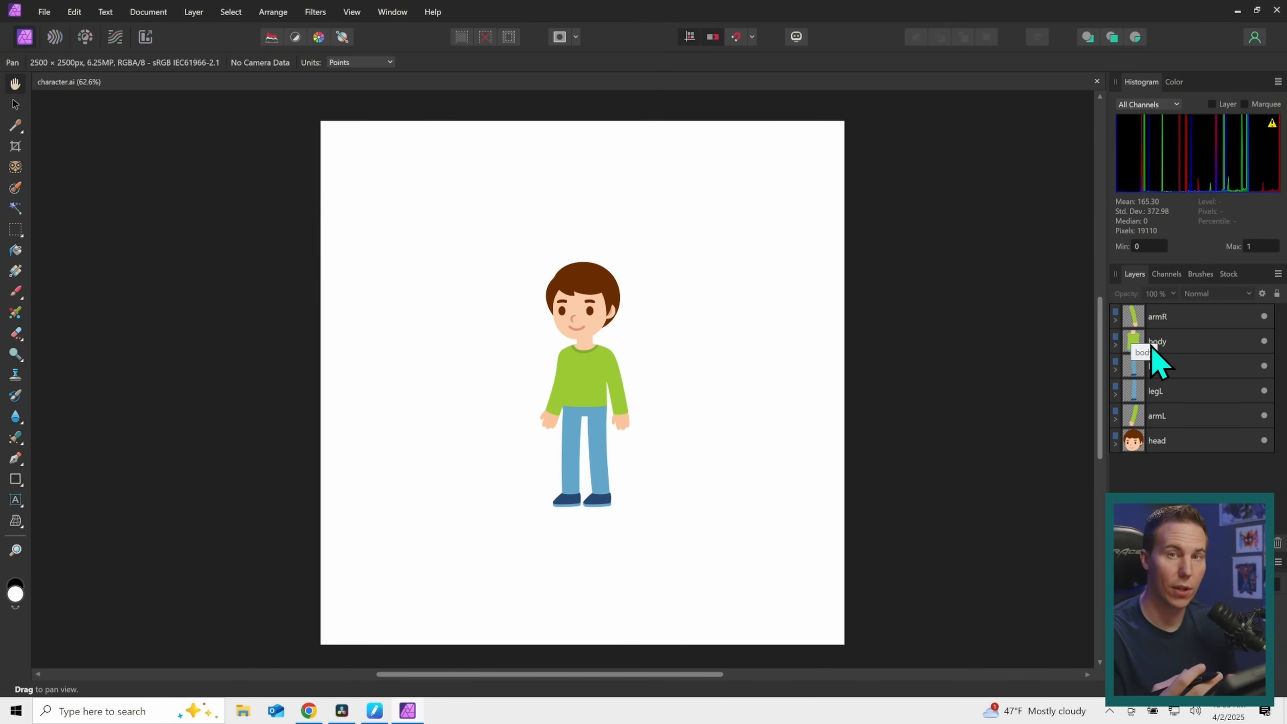
click(1158, 315)
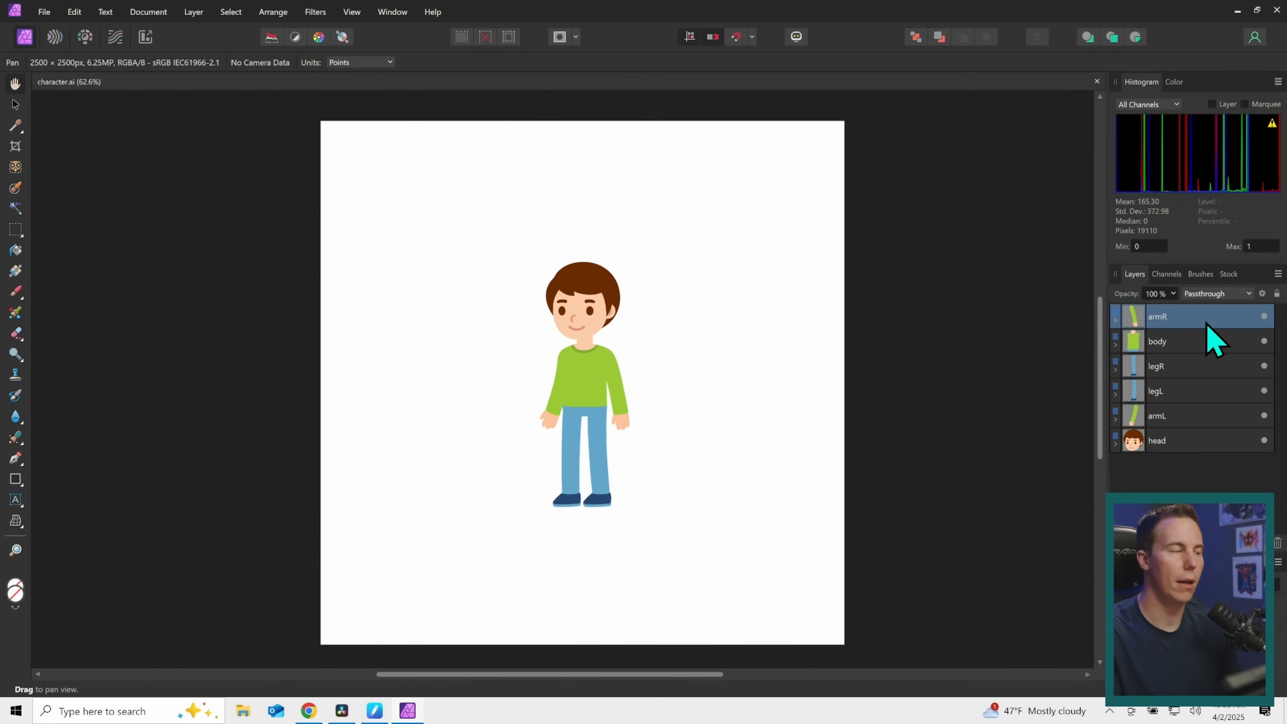
click(193, 12)
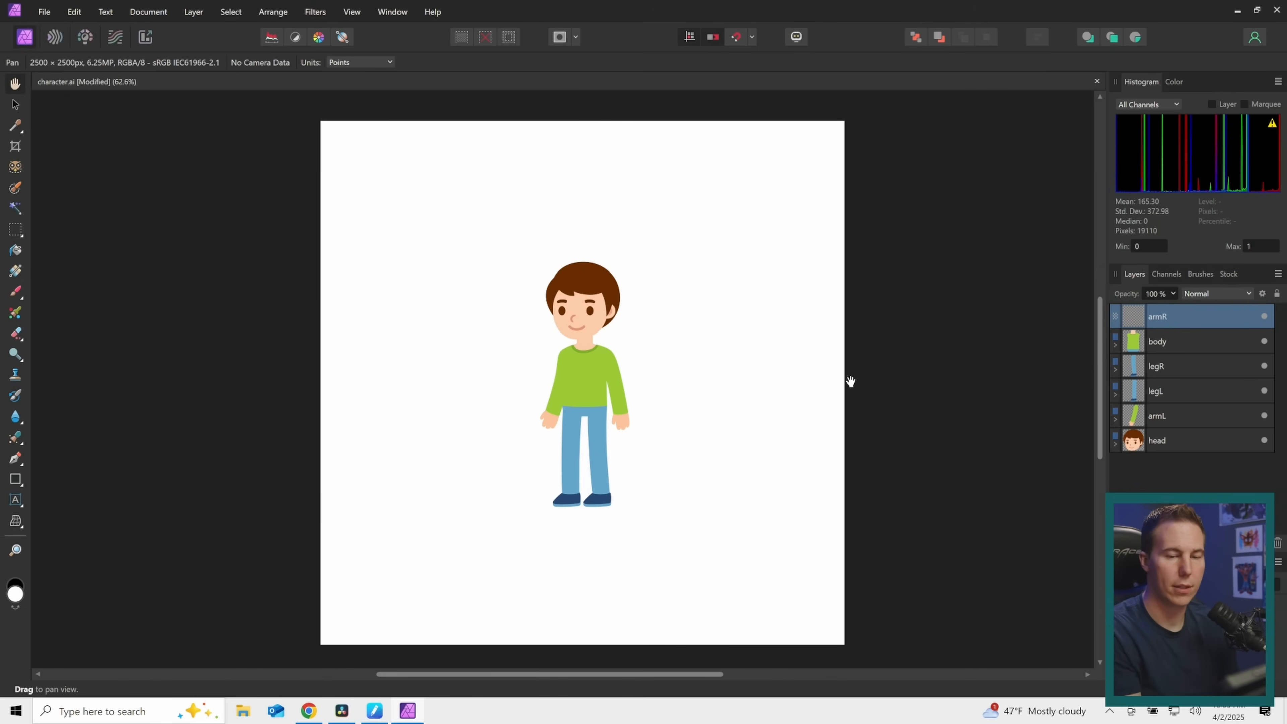
click(1157, 341)
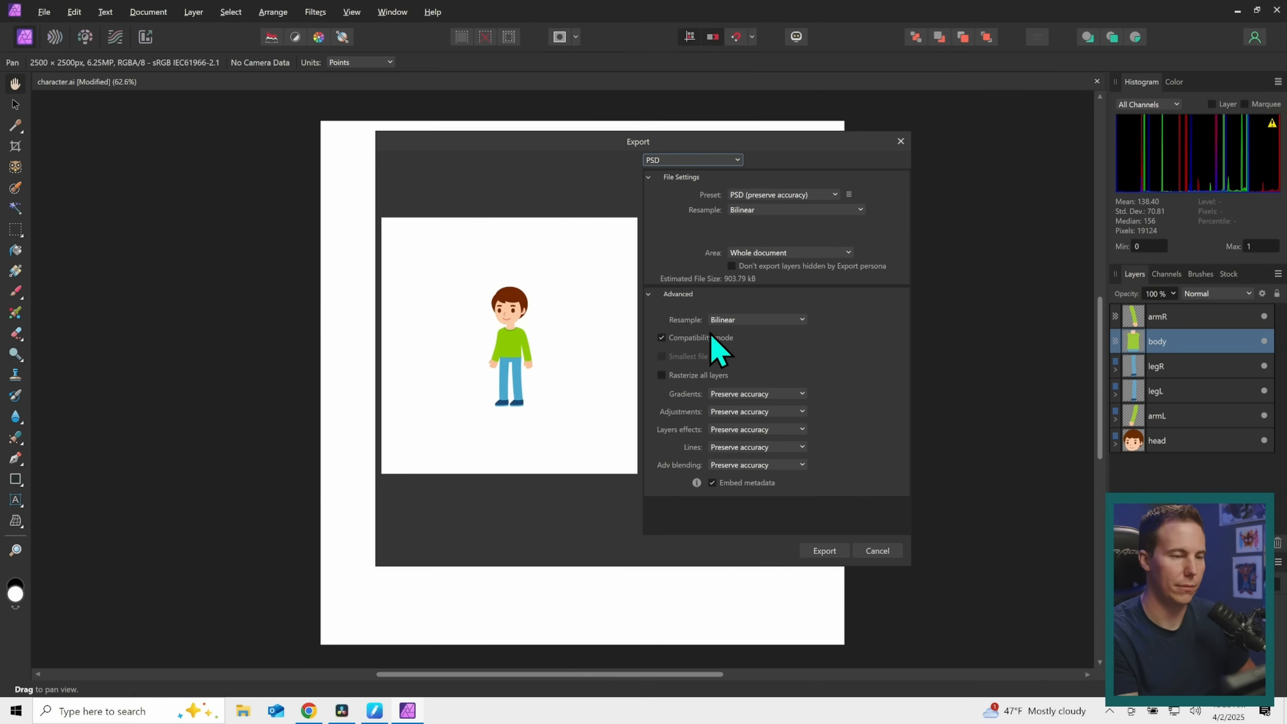
mouse_move(846, 215)
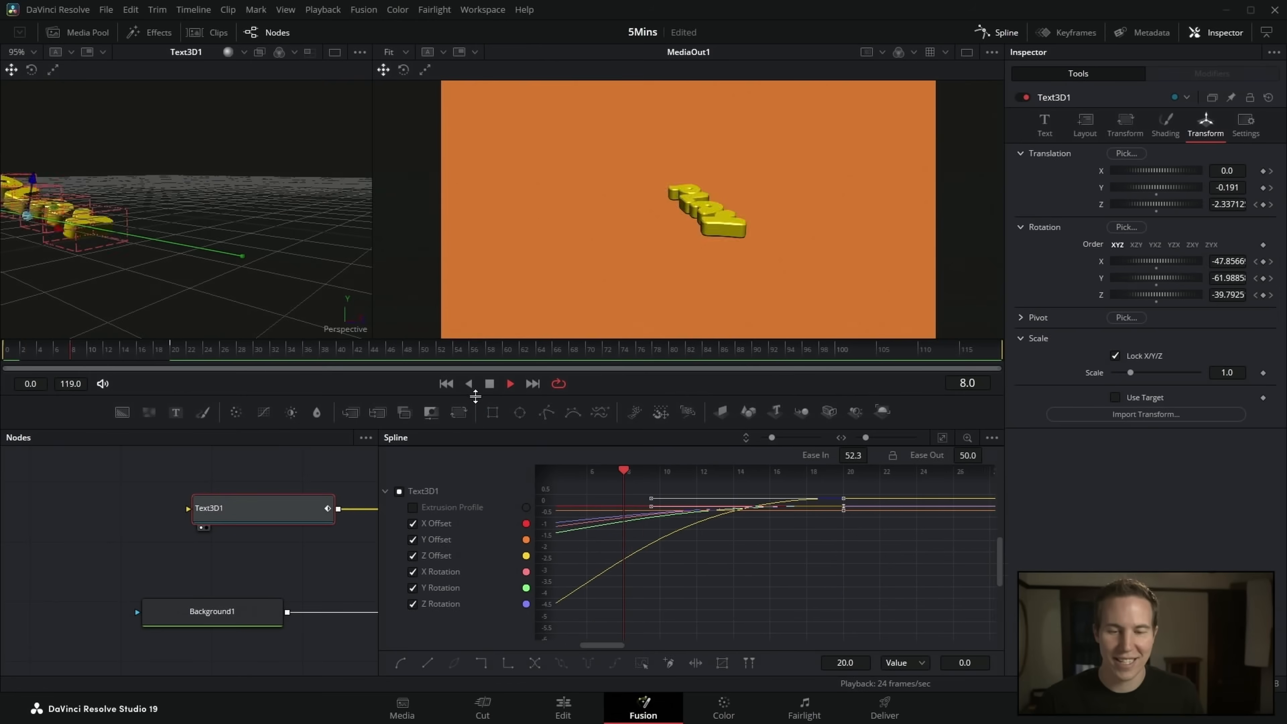
Step: Switch to the R20_Tests project showing Timeline 1 with the purple solid-colour background
click(391, 479)
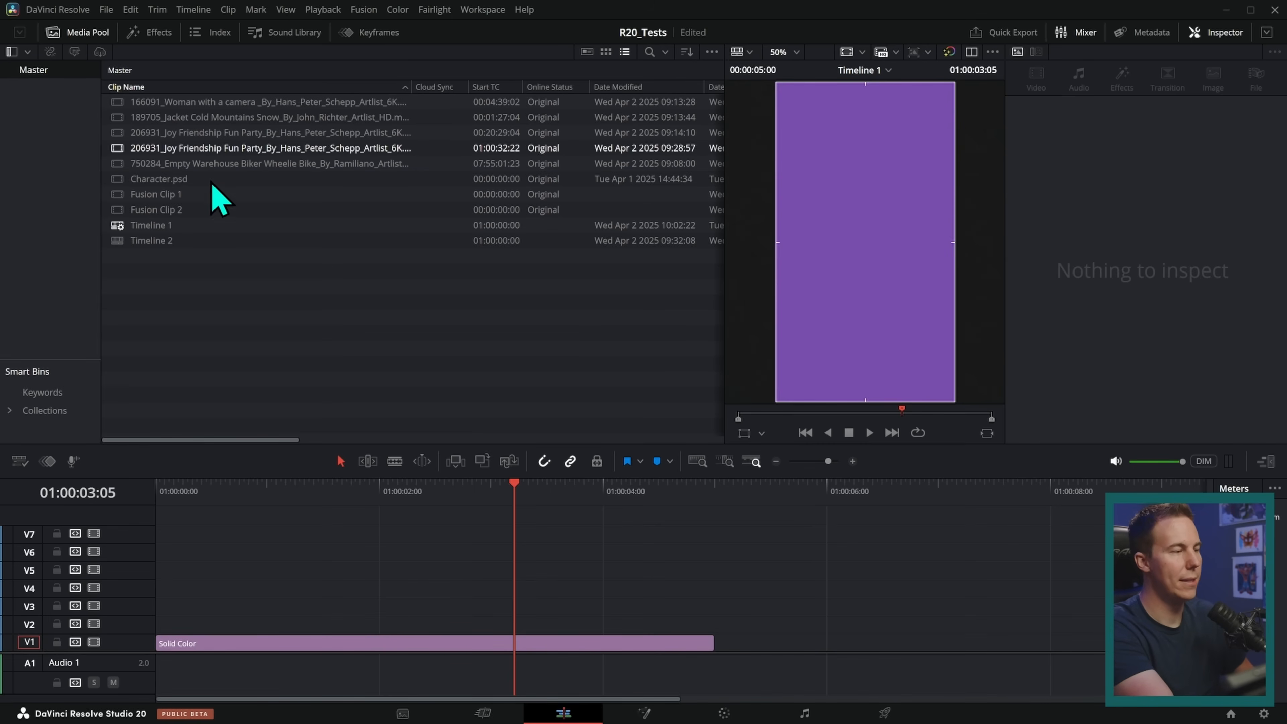
Step: Put Character.psd from the Media Pool onto track V2 above the Solid Color clip
click(156, 209)
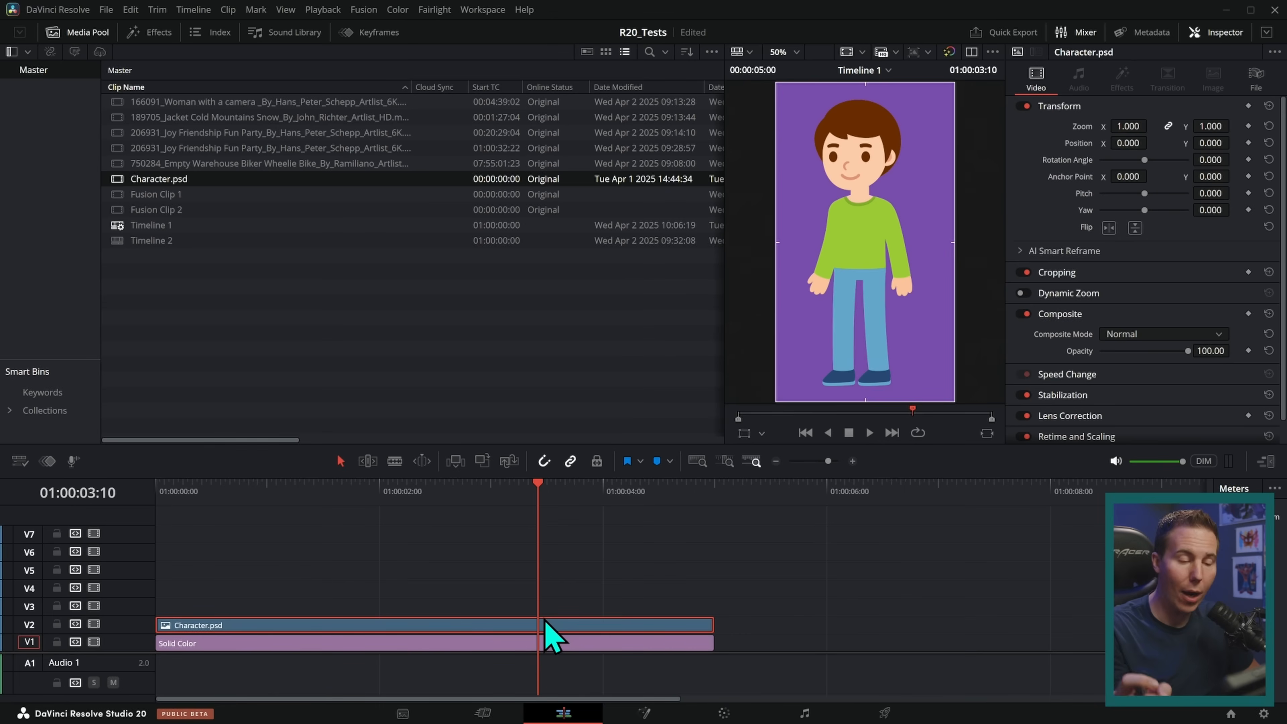
mouse_move(716, 577)
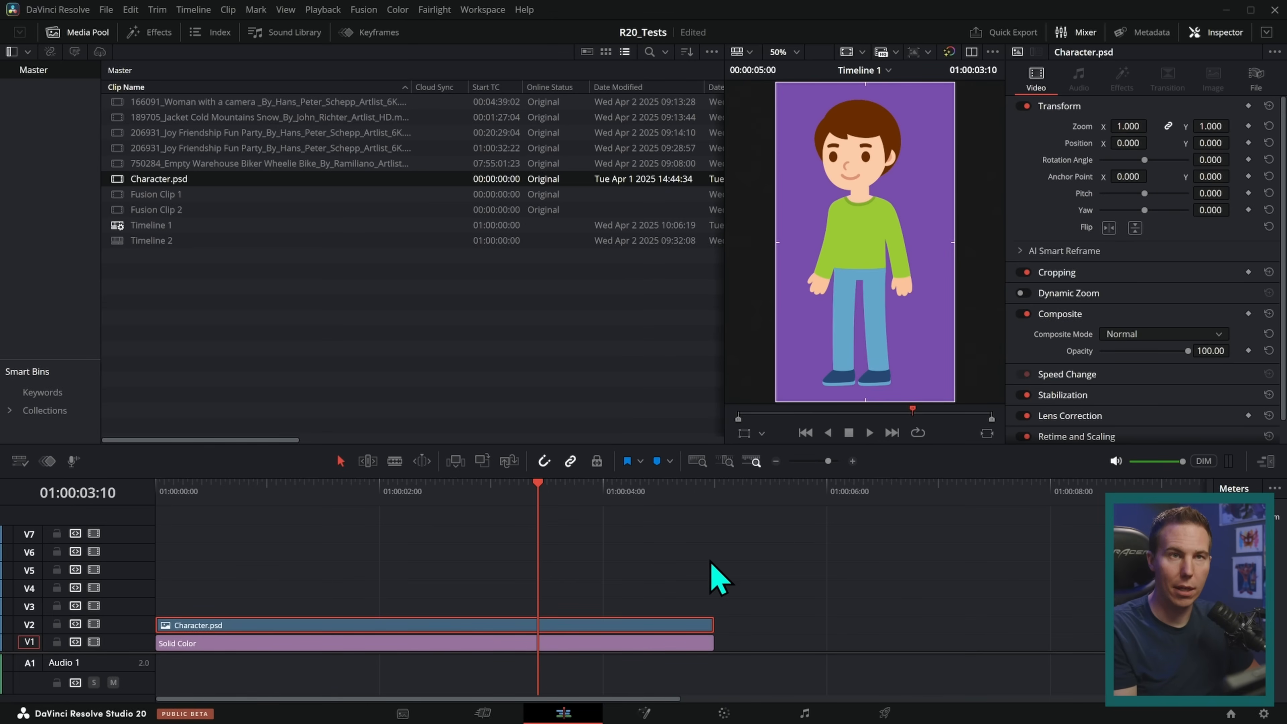
Step: Bring up the timeline clip menu on Character.psd to split its PSD layers in place
right_click(558, 640)
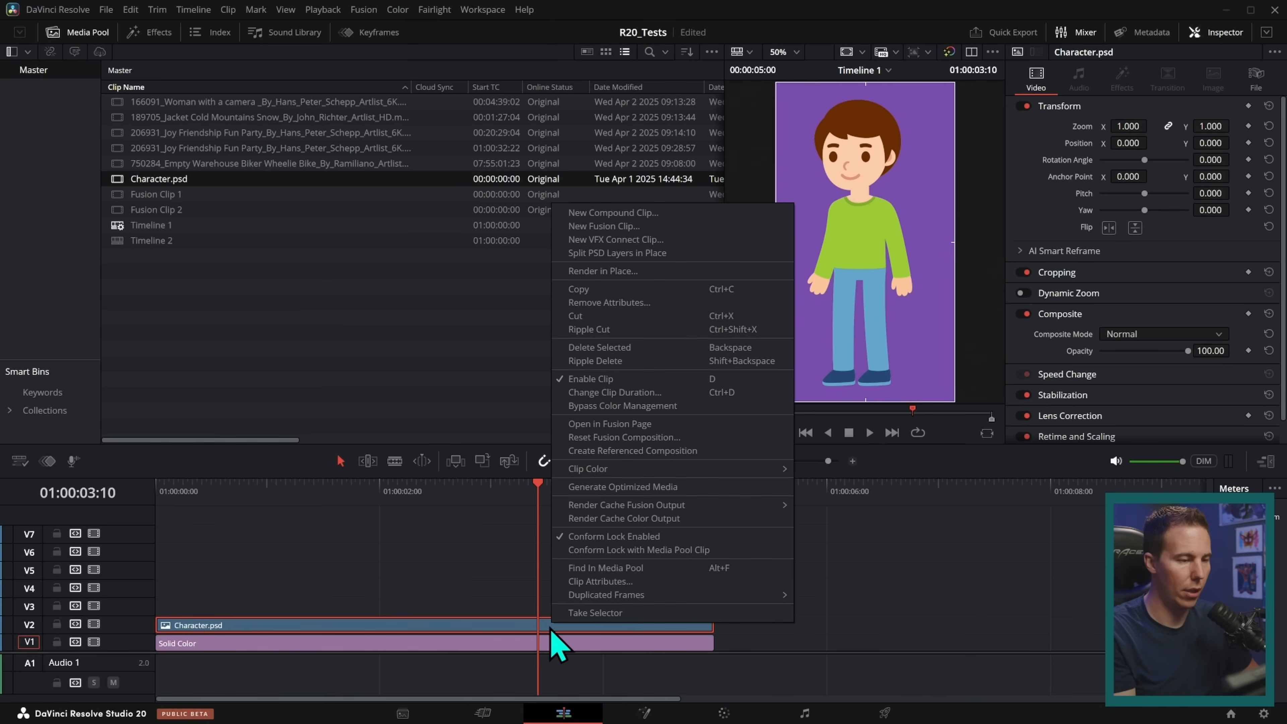
mouse_move(650, 256)
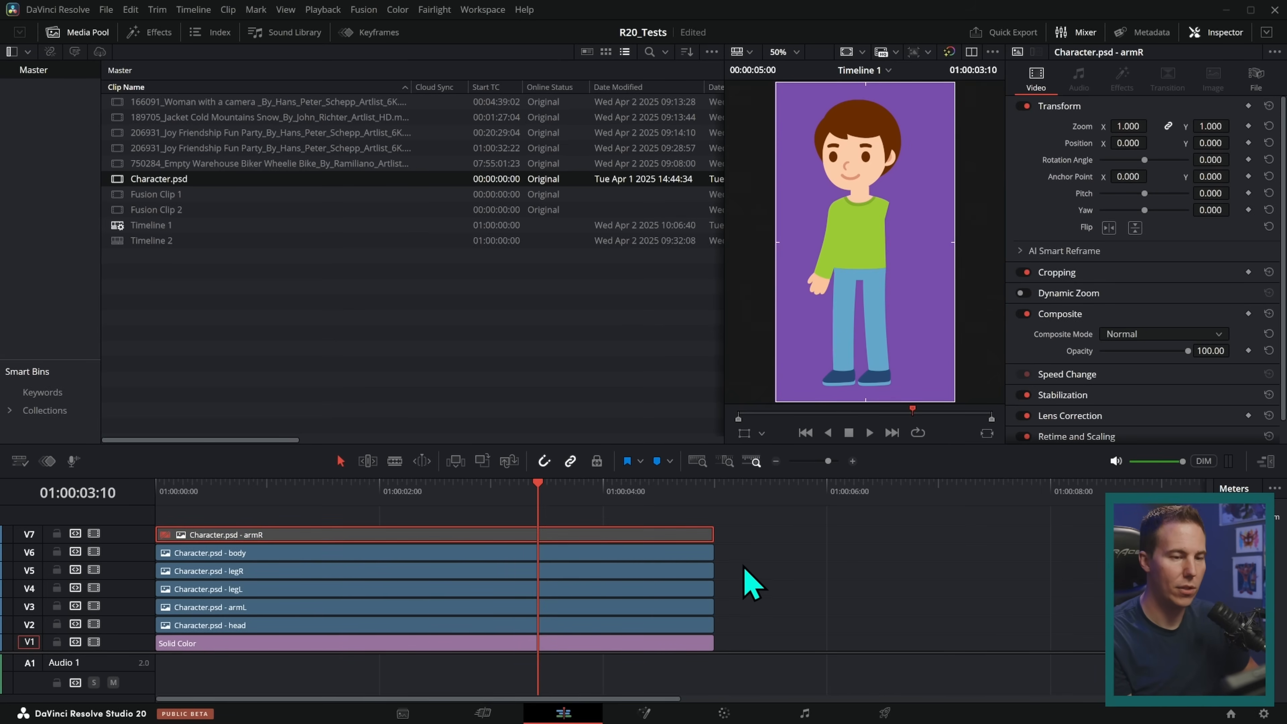
Step: Add a second Character.psd copy to V2 after the stacked layer clips and bring up its clip menu
click(246, 551)
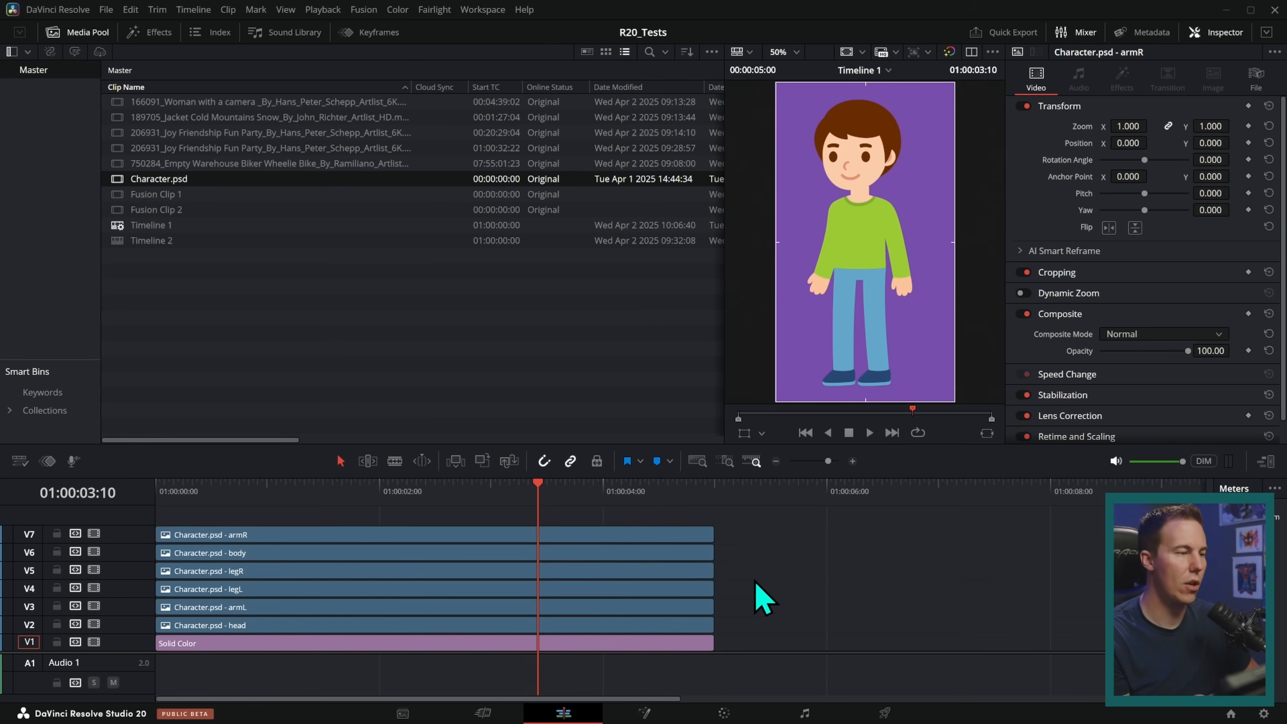
mouse_move(380, 53)
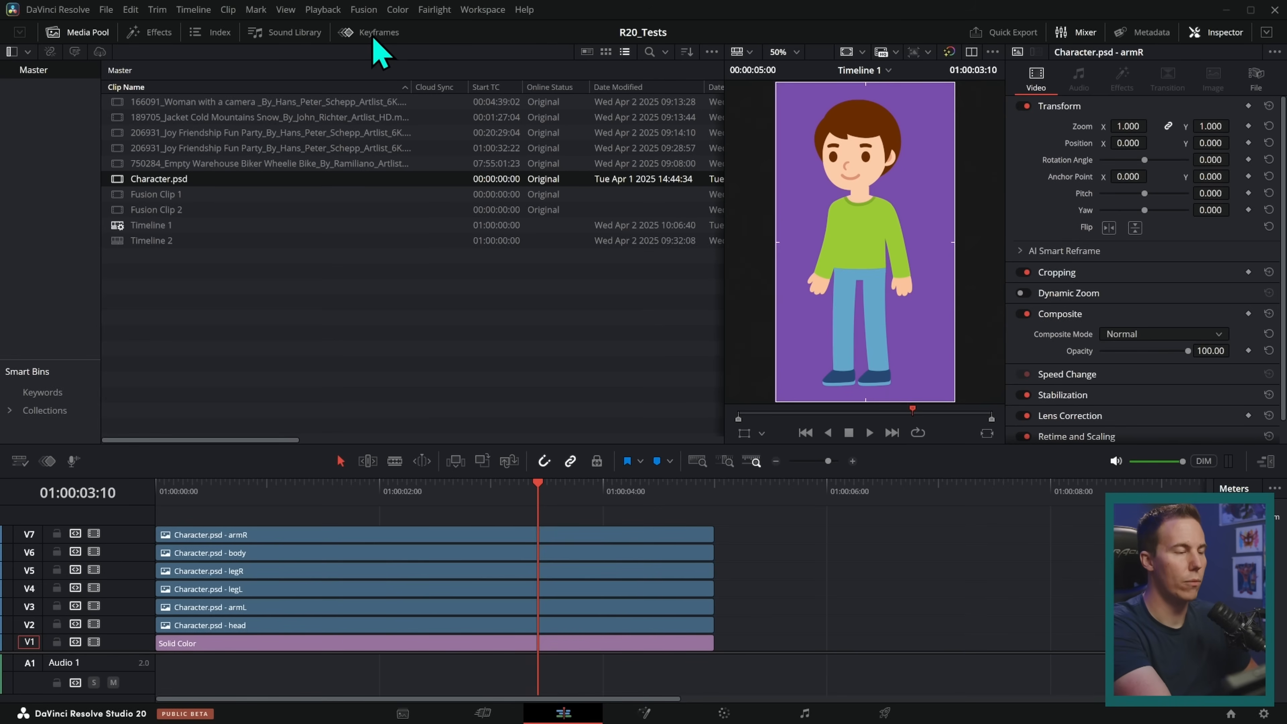
click(377, 32)
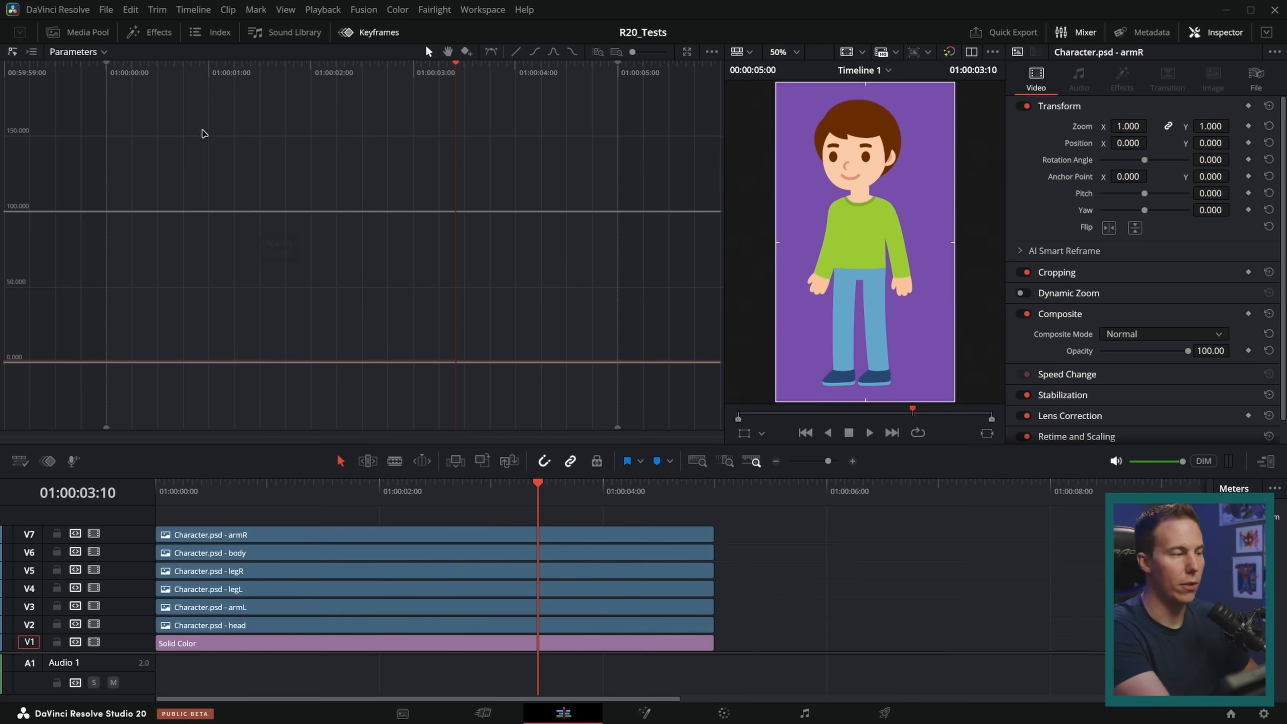
click(77, 32)
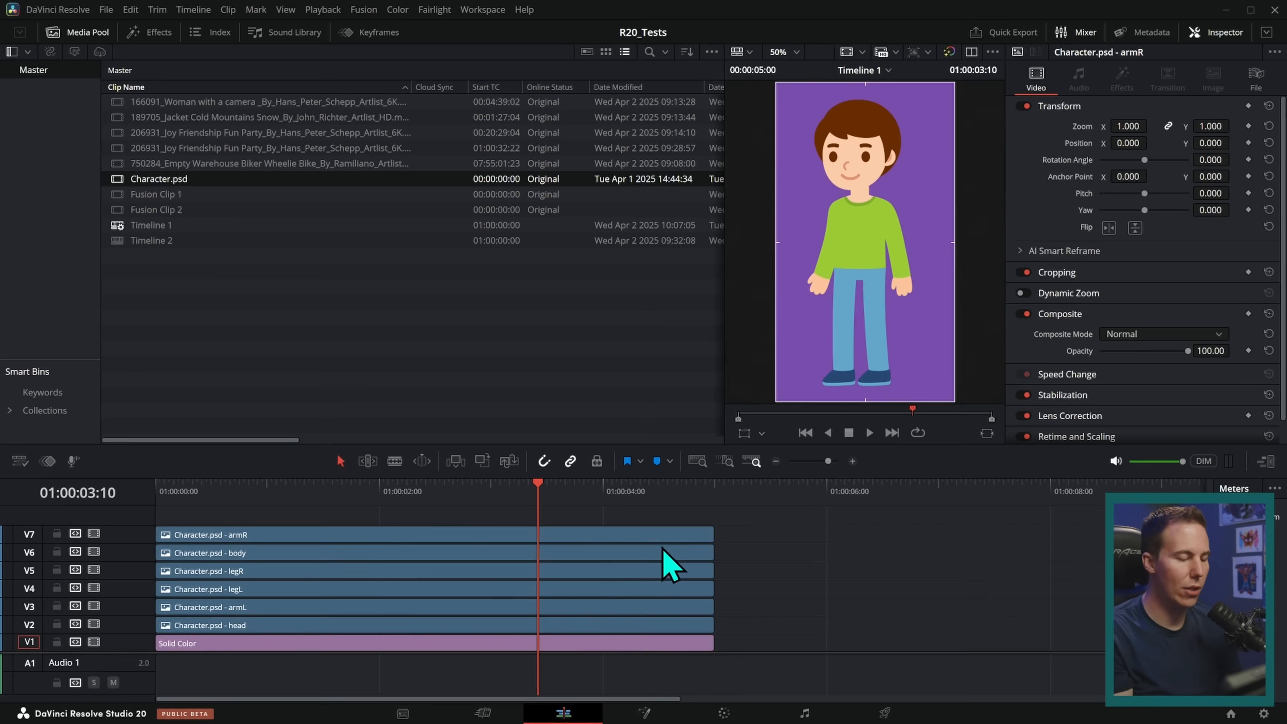
mouse_move(216, 201)
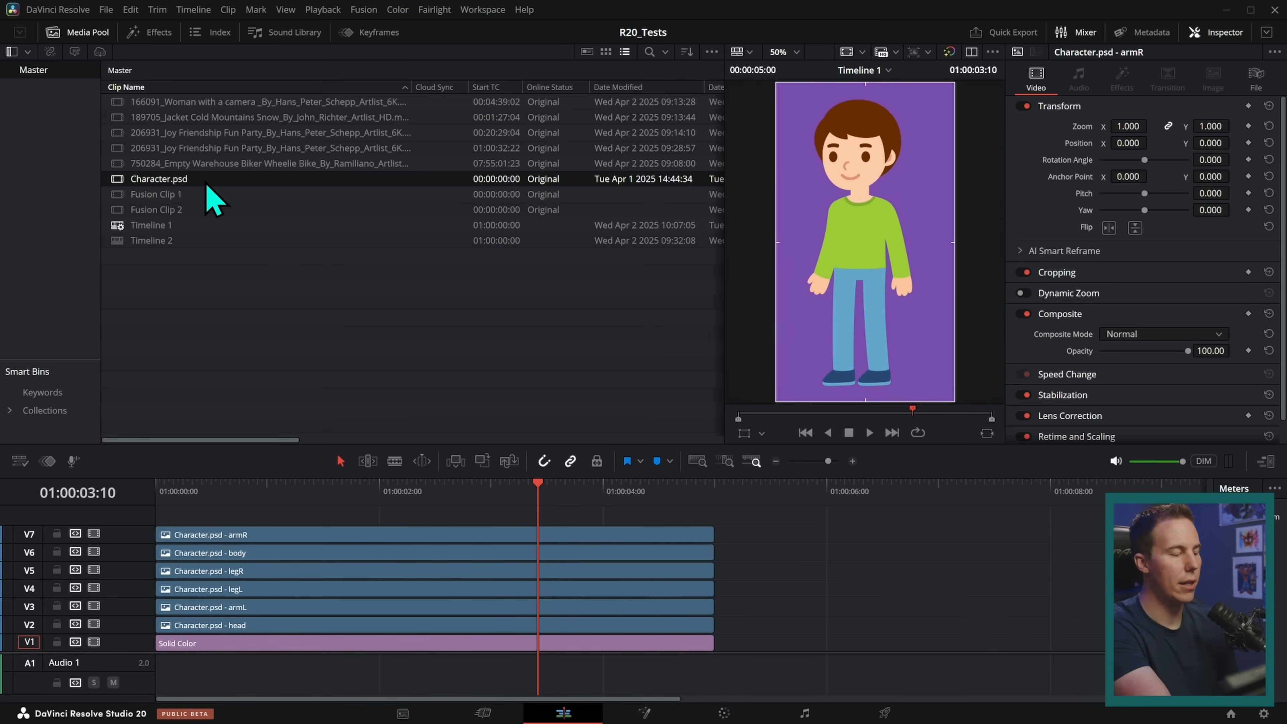
right_click(812, 625)
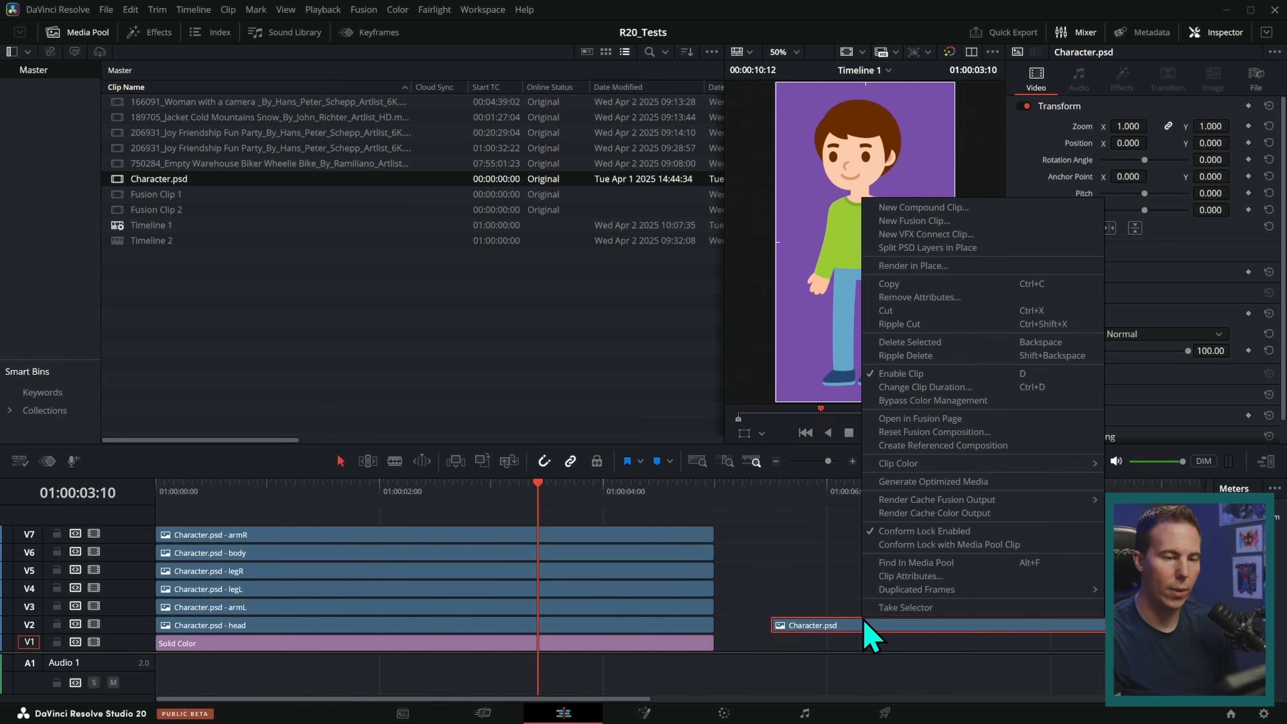